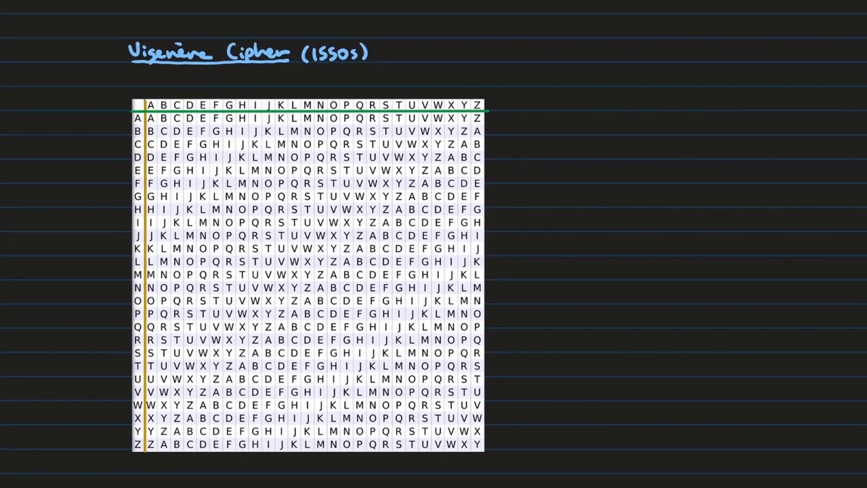
- Write 'Le chiffre indéchiffrable' and 'Uses a keyword to identify alphabet', then label 'Plaintext'
text("Le chiffre indéchiffrable)
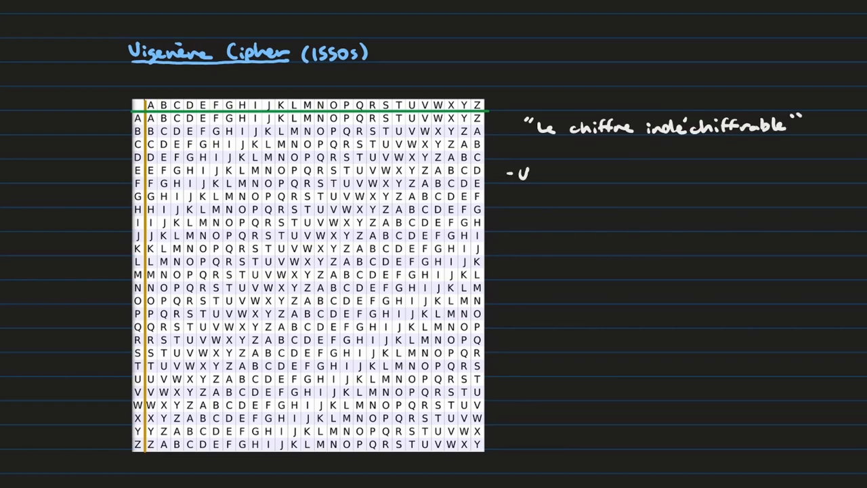
text(Uses a keyword)
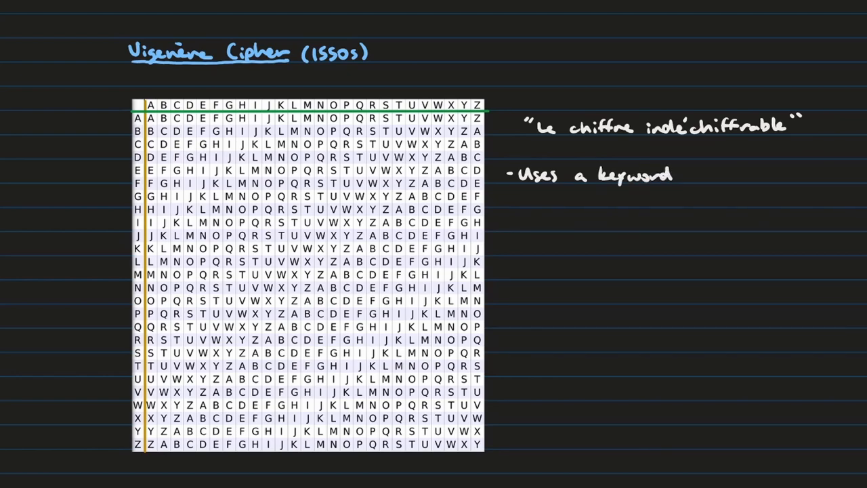
text(to identify which)
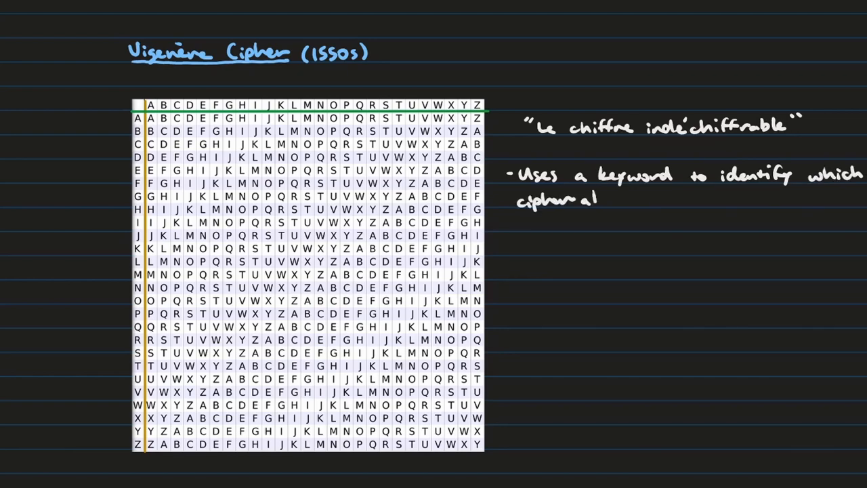
text(alphabet to use)
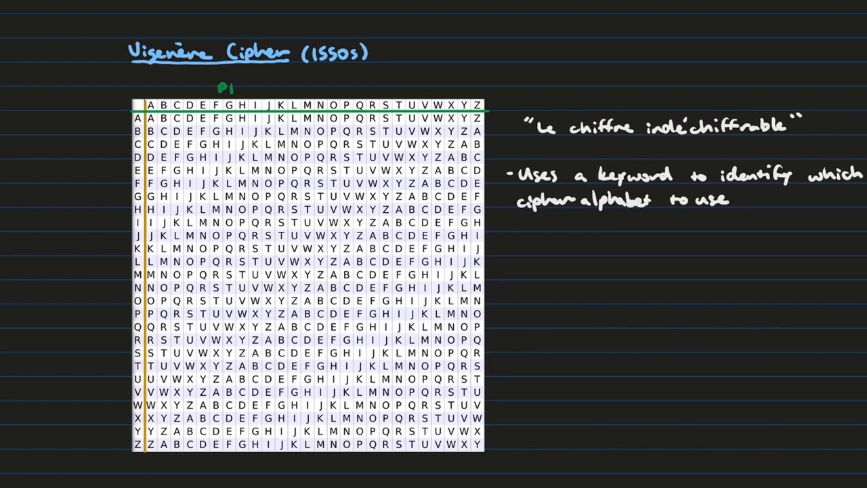
text(Plaintext Alphabet)
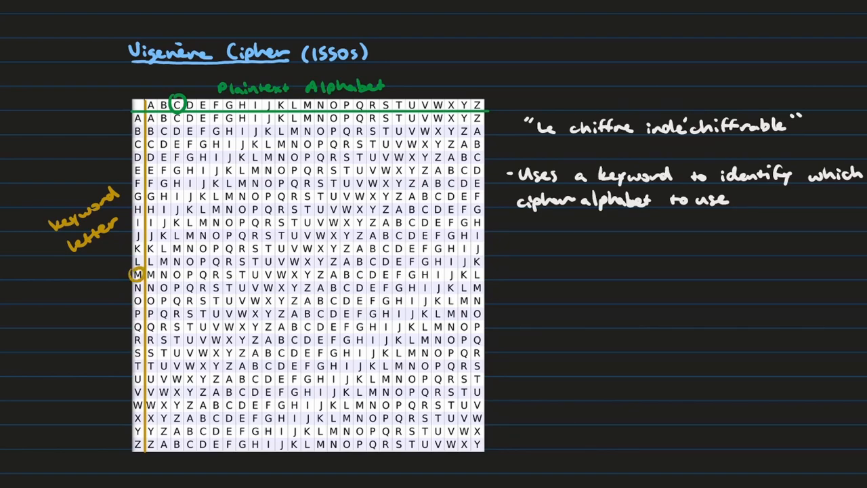
- Circle C, M and the resulting ciphertext letter O on the Vigenère table
click(182, 274)
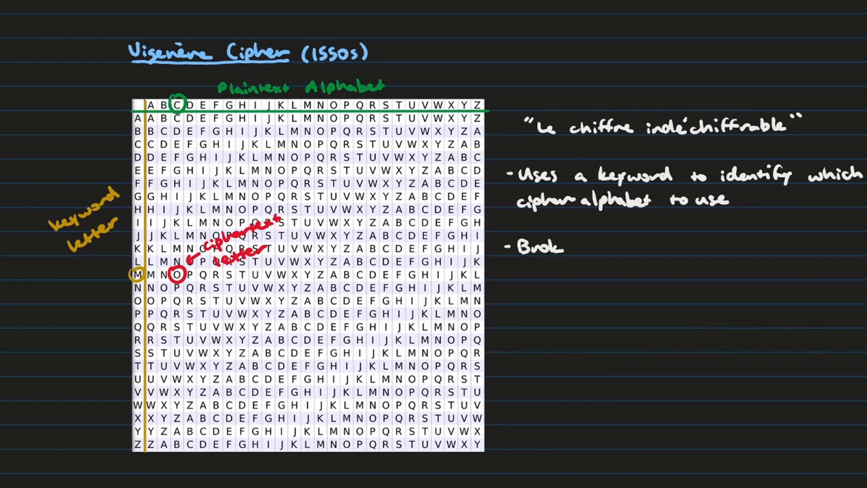
- Handwrite the bullet 'Broken 300 years later' under the keyword note
text(en 300 year)
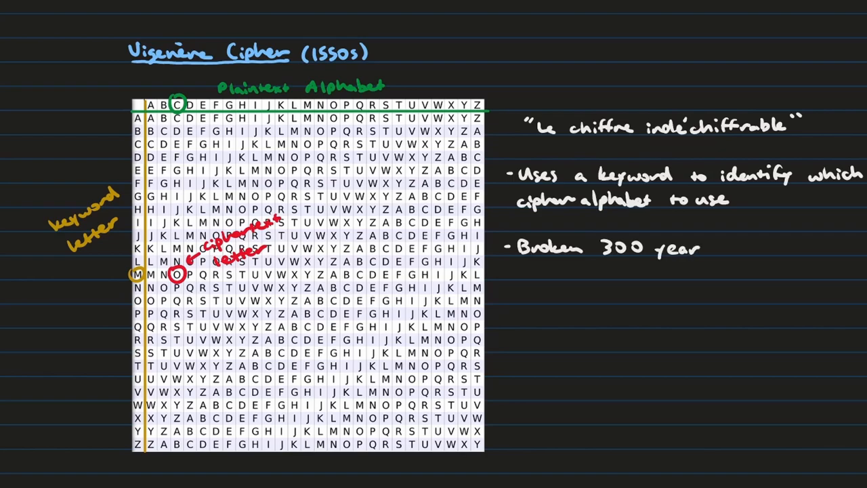
text(s later)
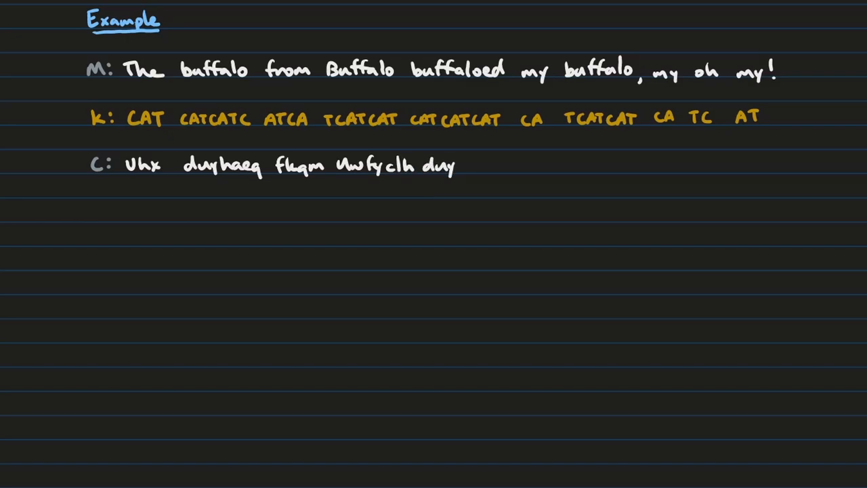
- Finish the ciphertext line with 'haeqe nwfyclh, oy…' through 'mr!'
text(haeqew oy u)
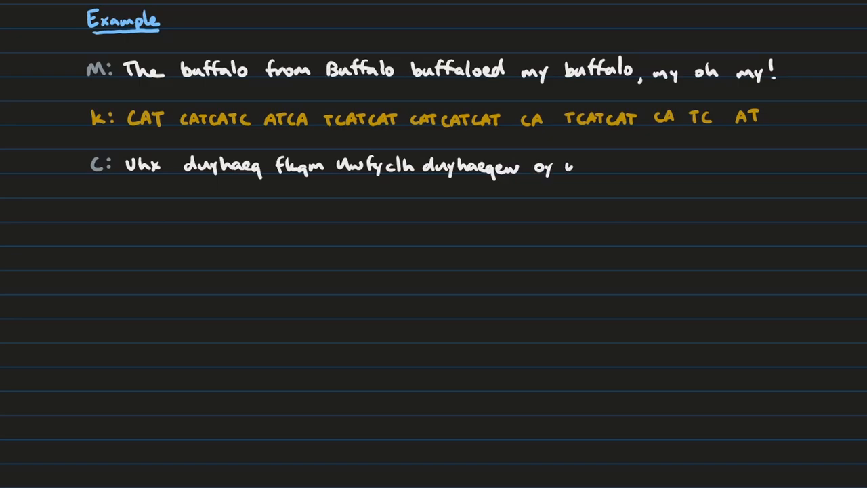
text(nwfyclh, oy hj mr!)
text(How .)
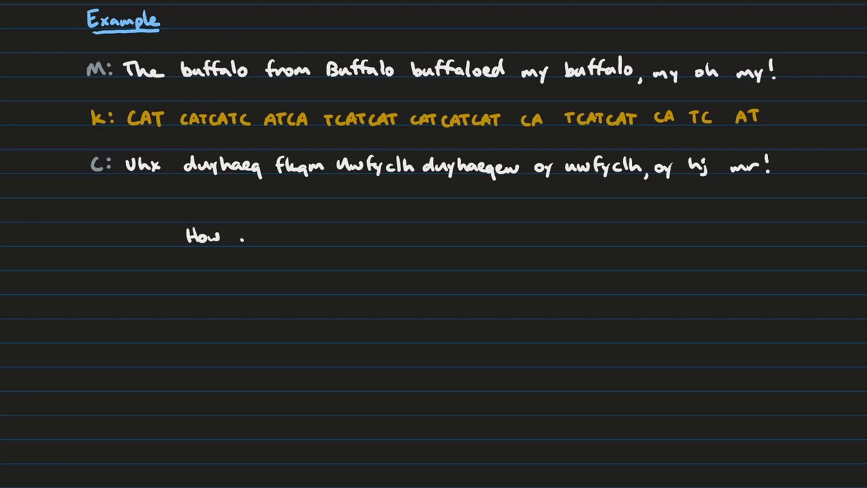
- Write 'How would you break this cipher given' below the ciphertext
text(would you break)
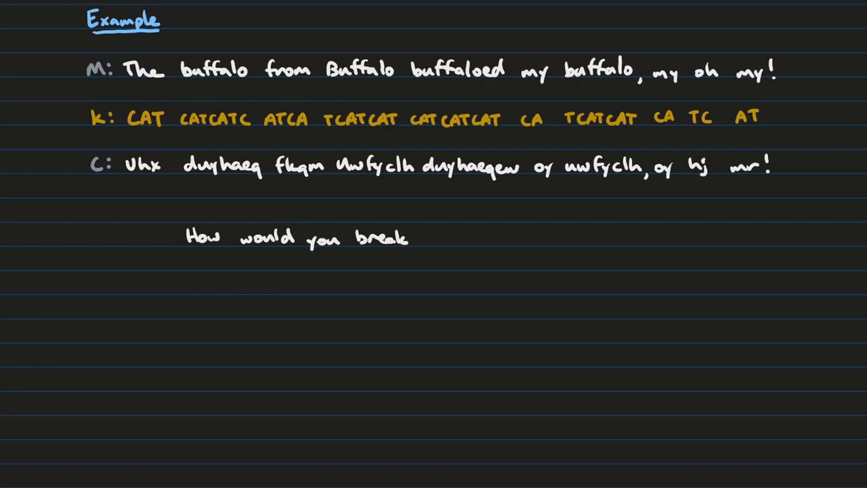
text(this cipher -)
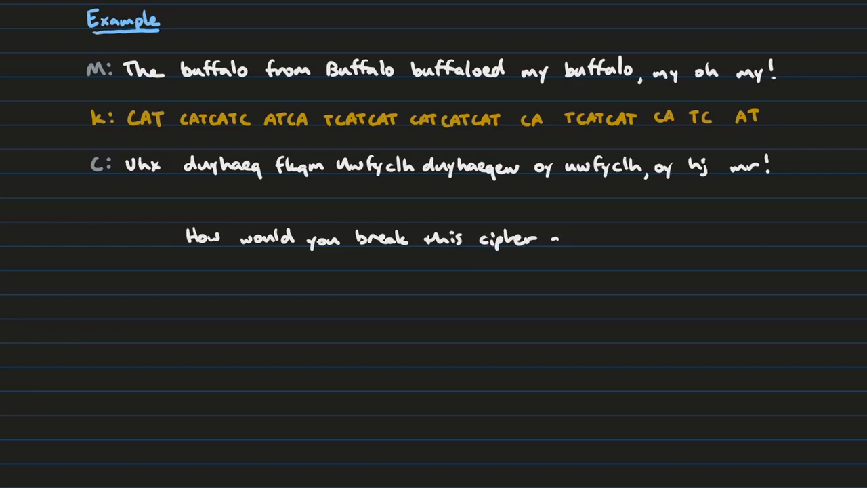
text(given)
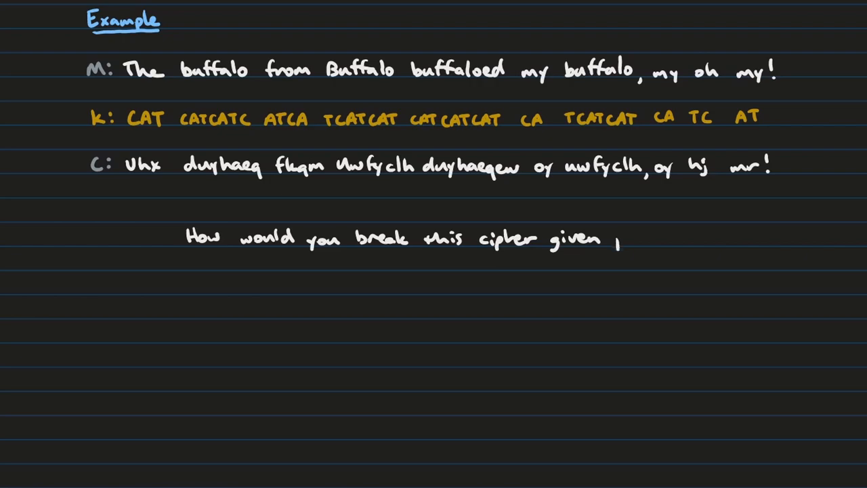